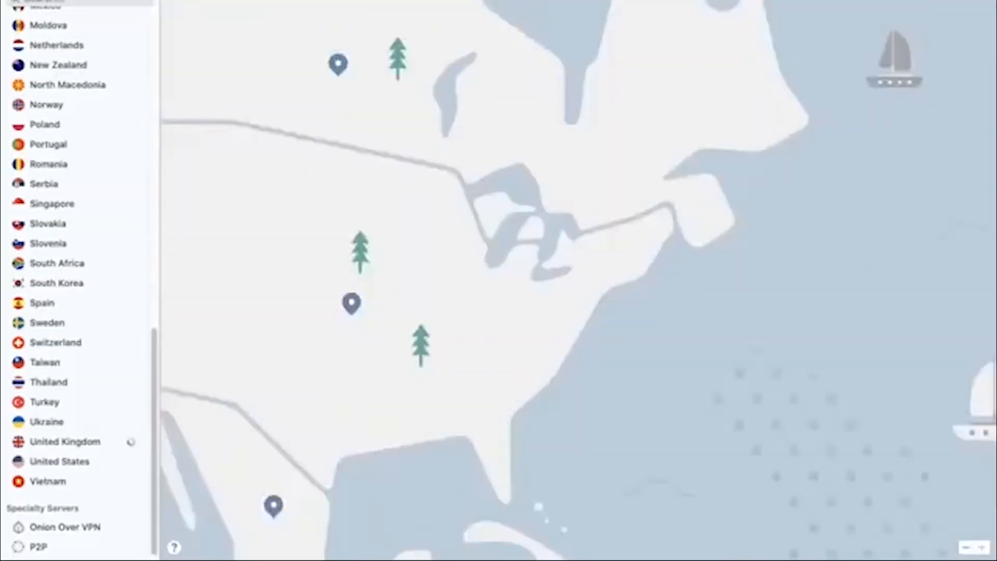
# Connect to the United States and show its Regions popup (Atlanta, Buffalo, Chicago)
pyautogui.click(60, 461)
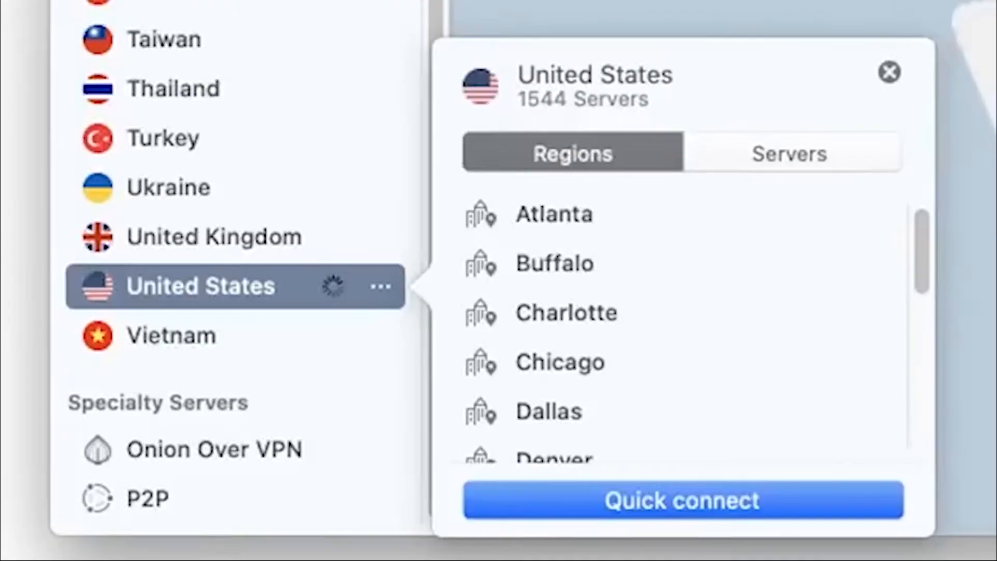